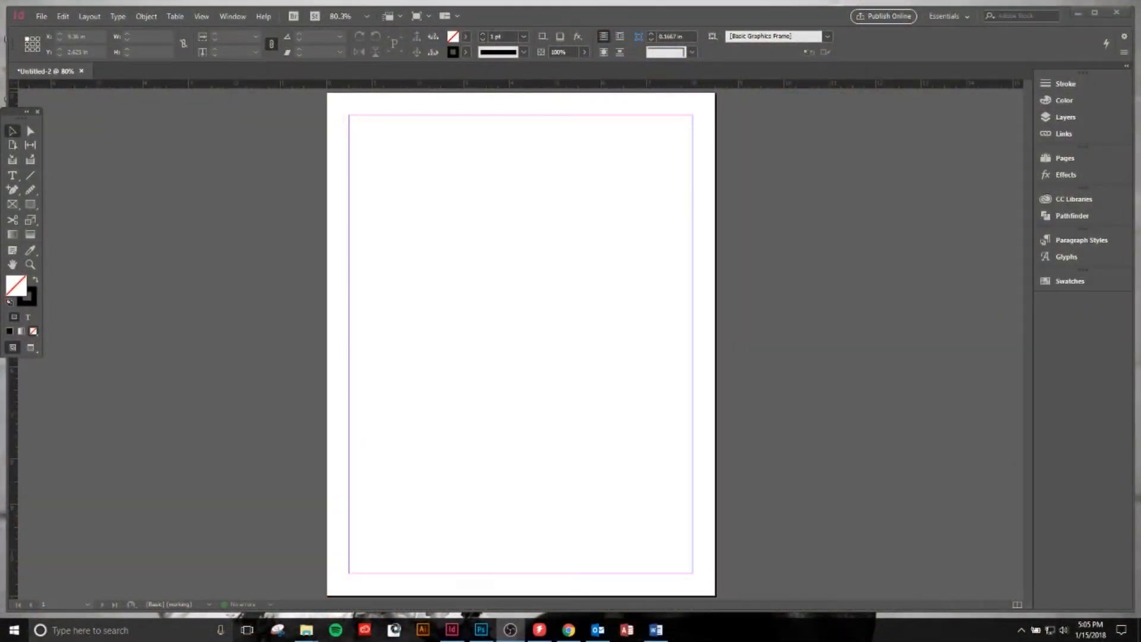
mouse_move(486, 321)
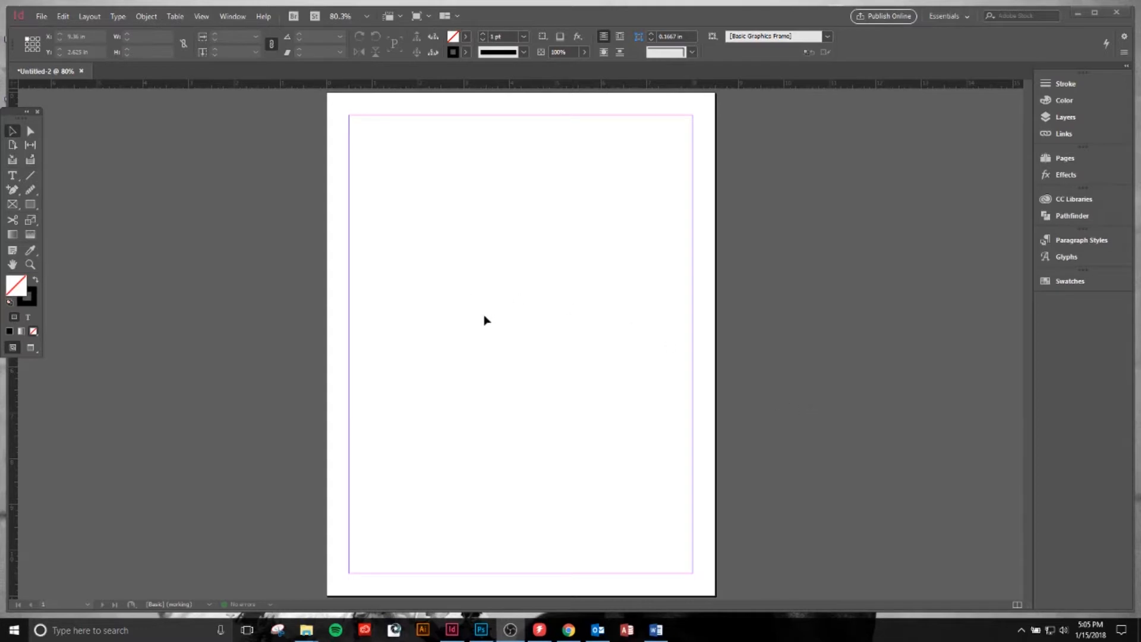
mouse_move(474, 355)
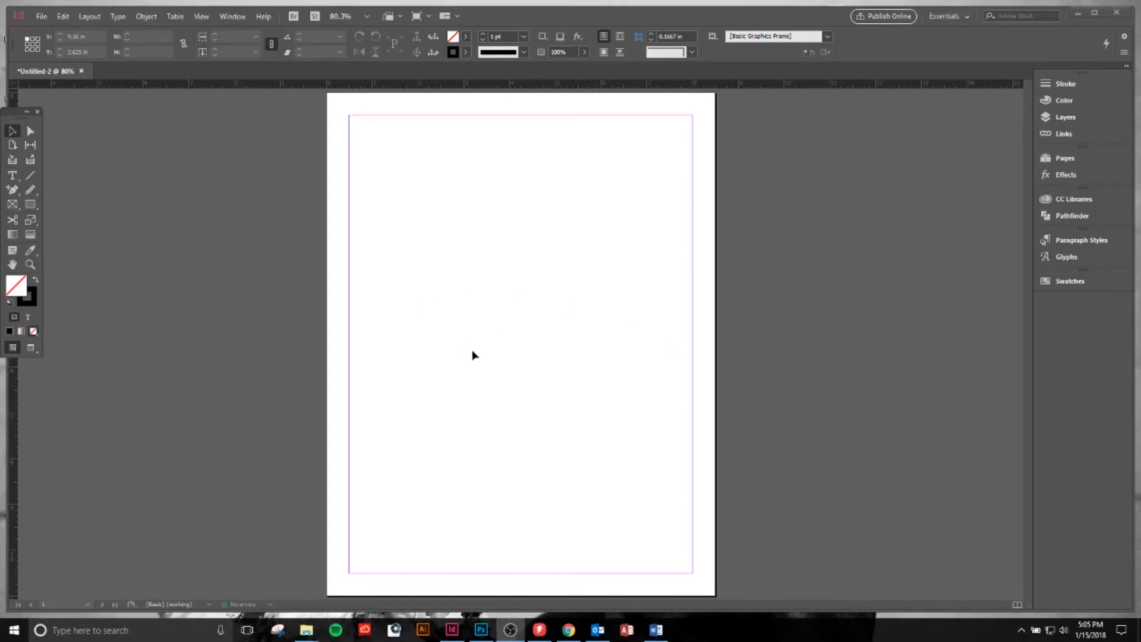
mouse_move(137, 156)
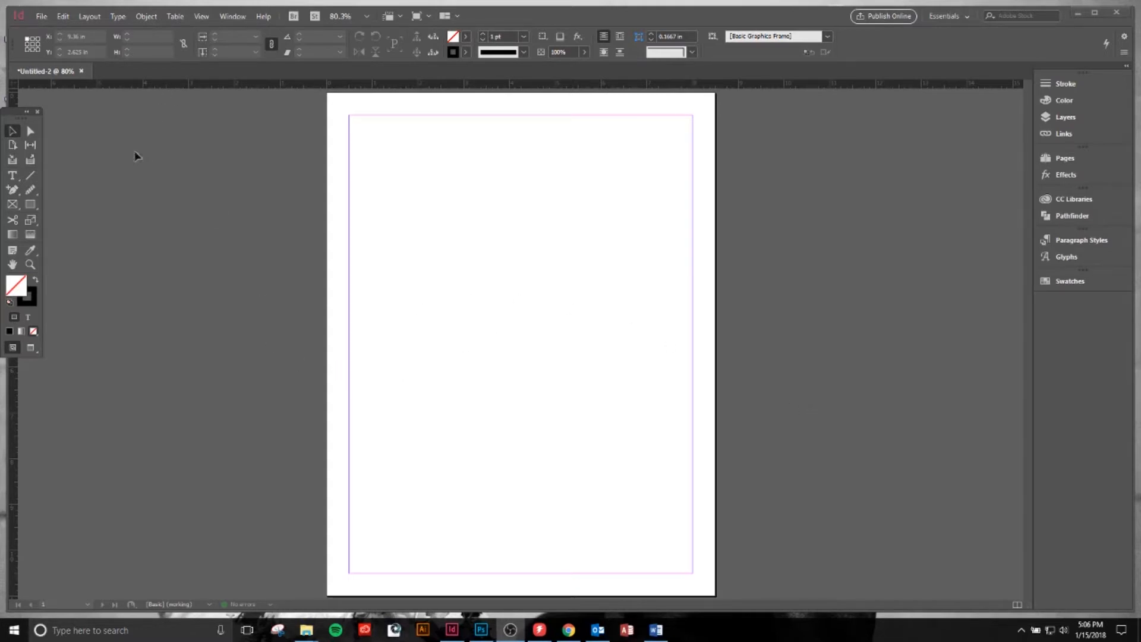
Preview a 6-row, 4-column guide grid with 0.0625 in gutters, fitted to margins, via Layout > Create Guides.
left_click(88, 15)
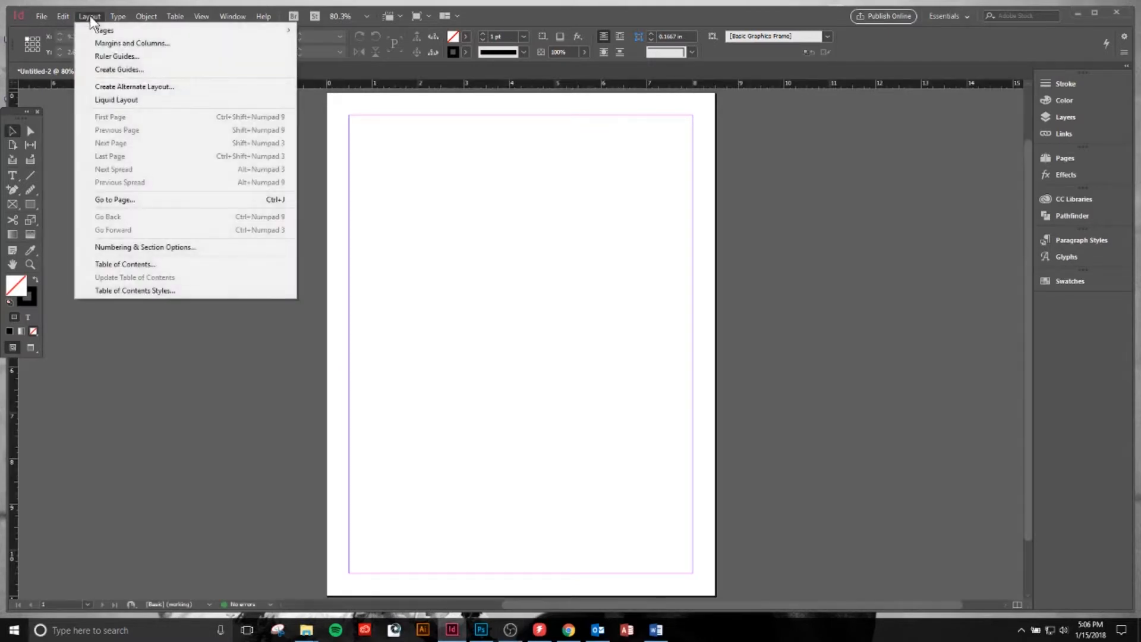
mouse_move(119, 69)
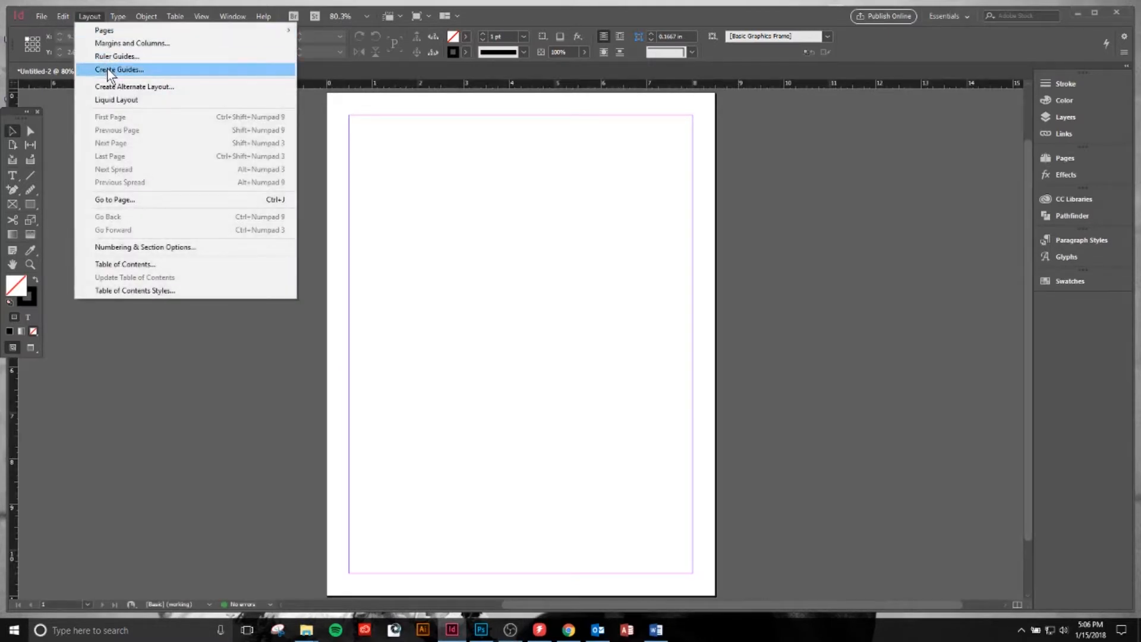
left_click(117, 69)
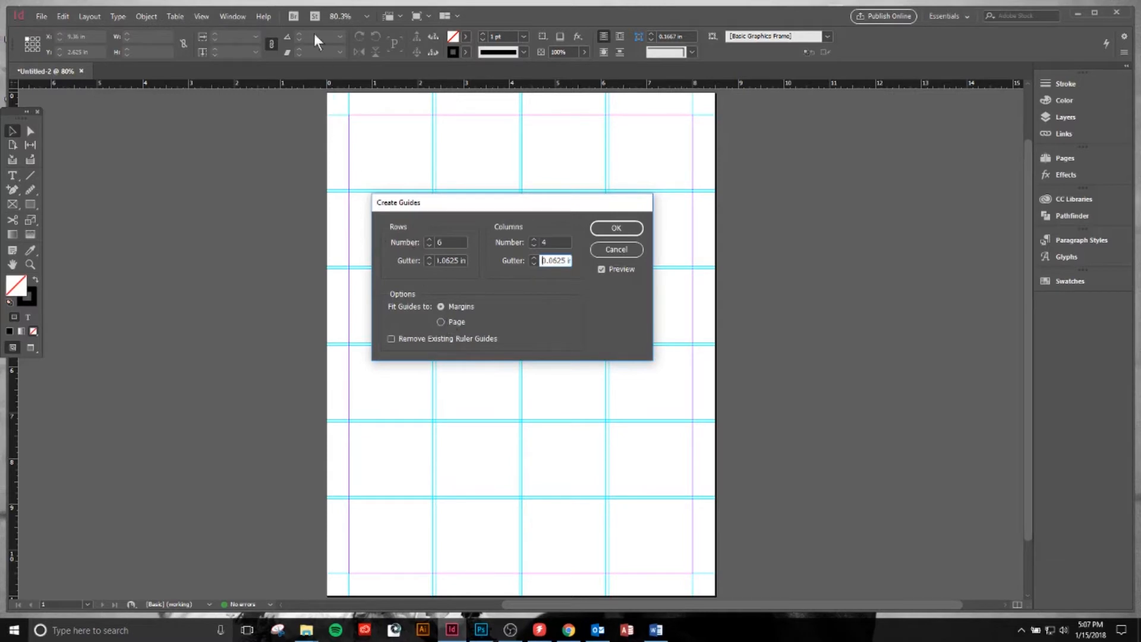
mouse_move(333, 287)
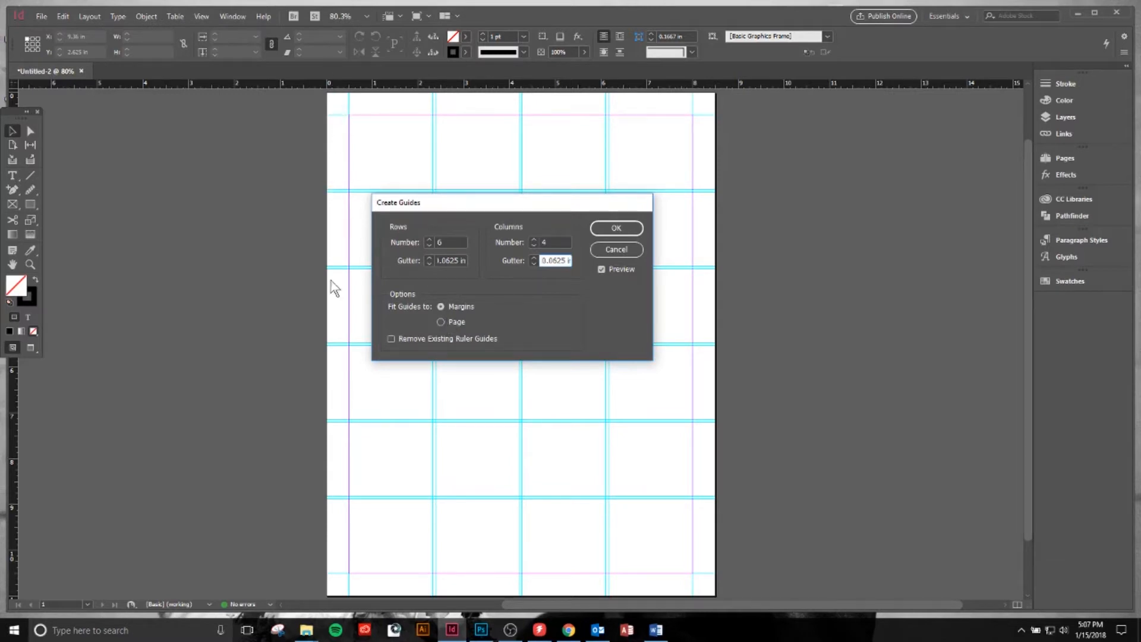
mouse_move(615, 228)
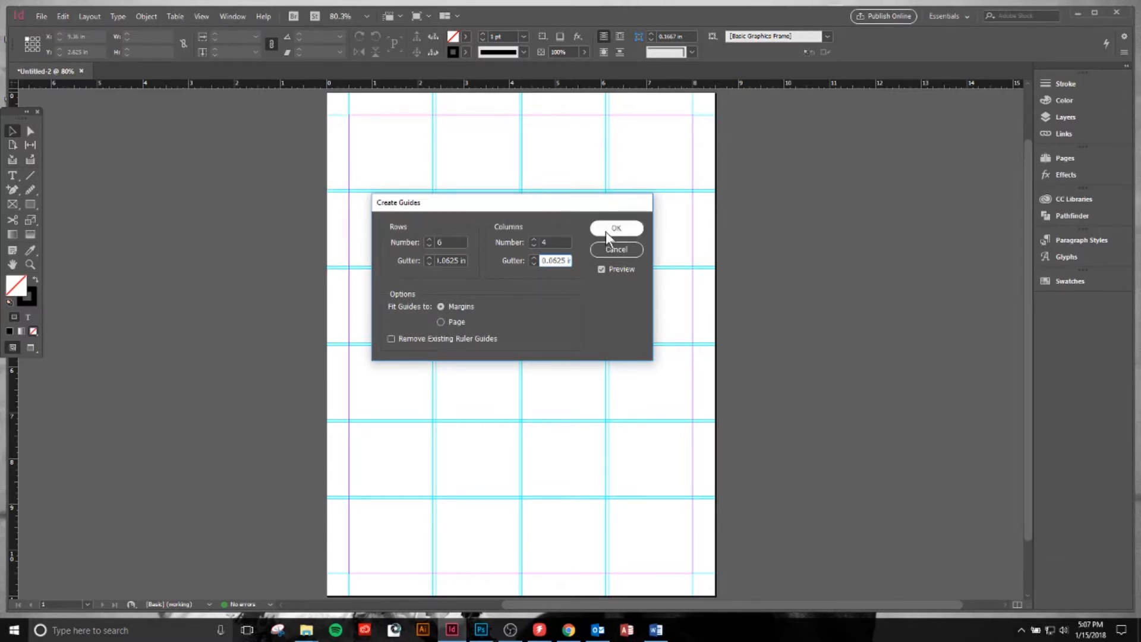
Apply the 6-row, 4-column guide grid, then hide and re-show the guides from the View menu.
left_click(616, 228)
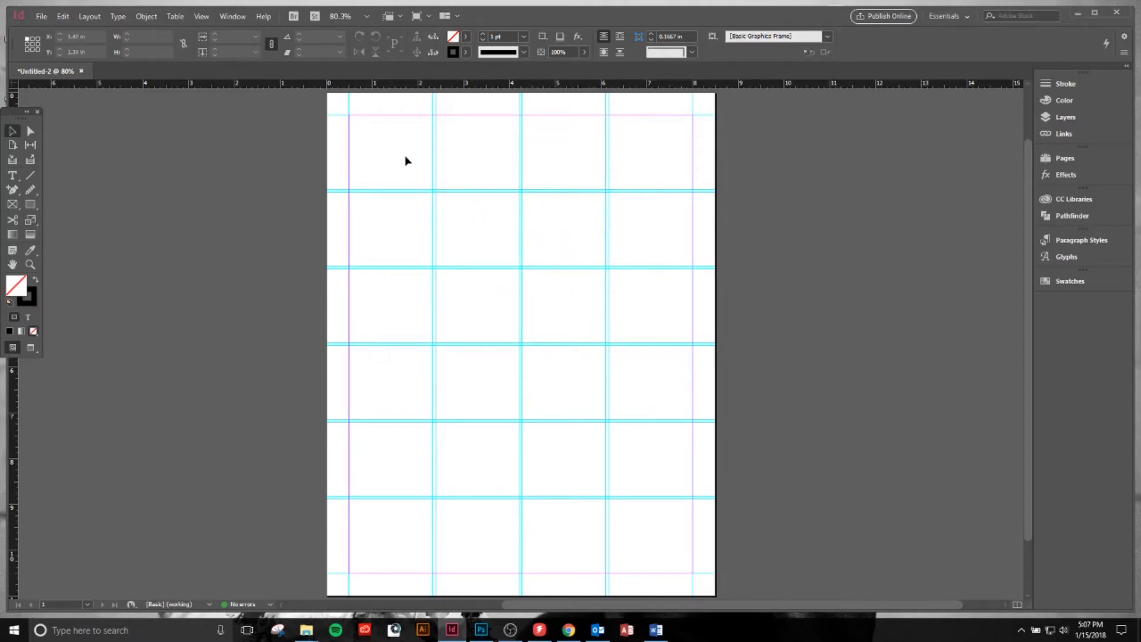
left_click(202, 16)
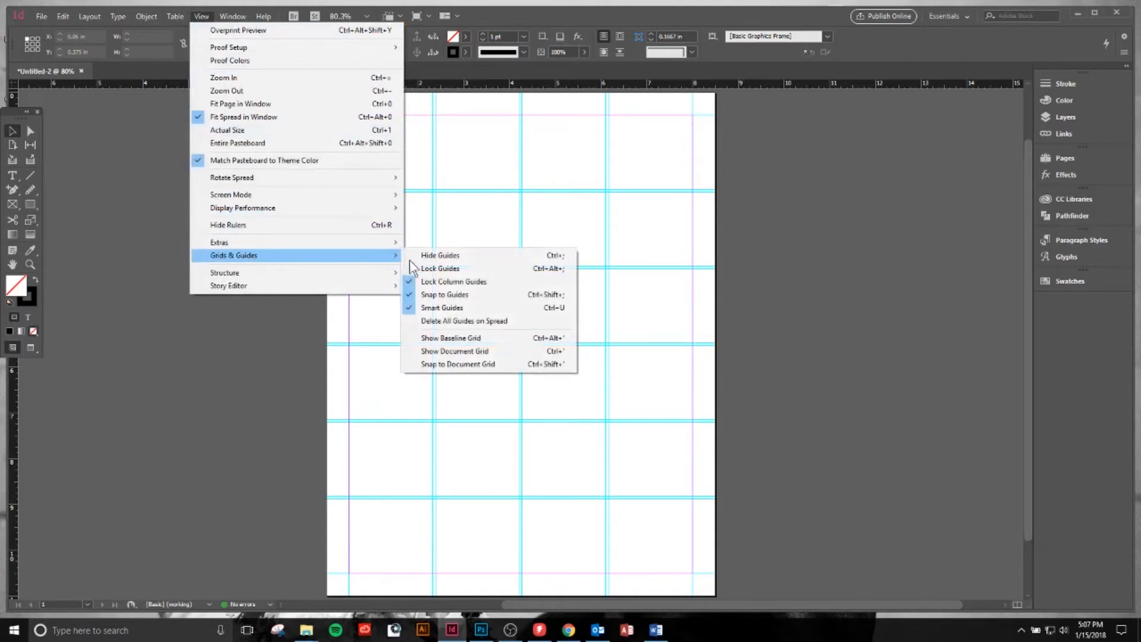
left_click(440, 255)
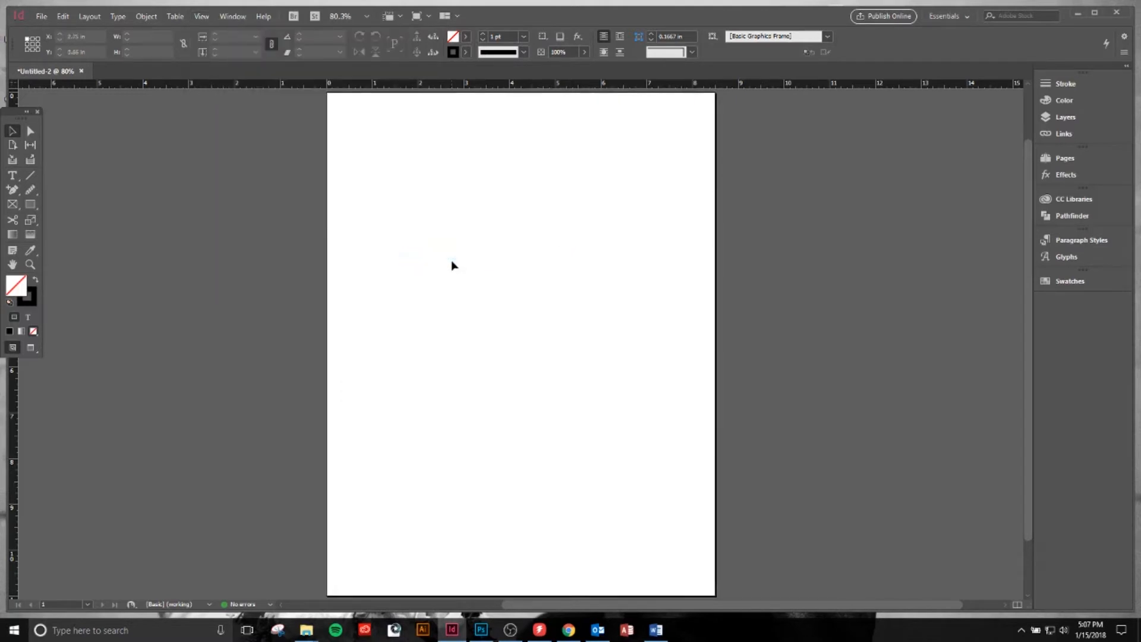
left_click(201, 16)
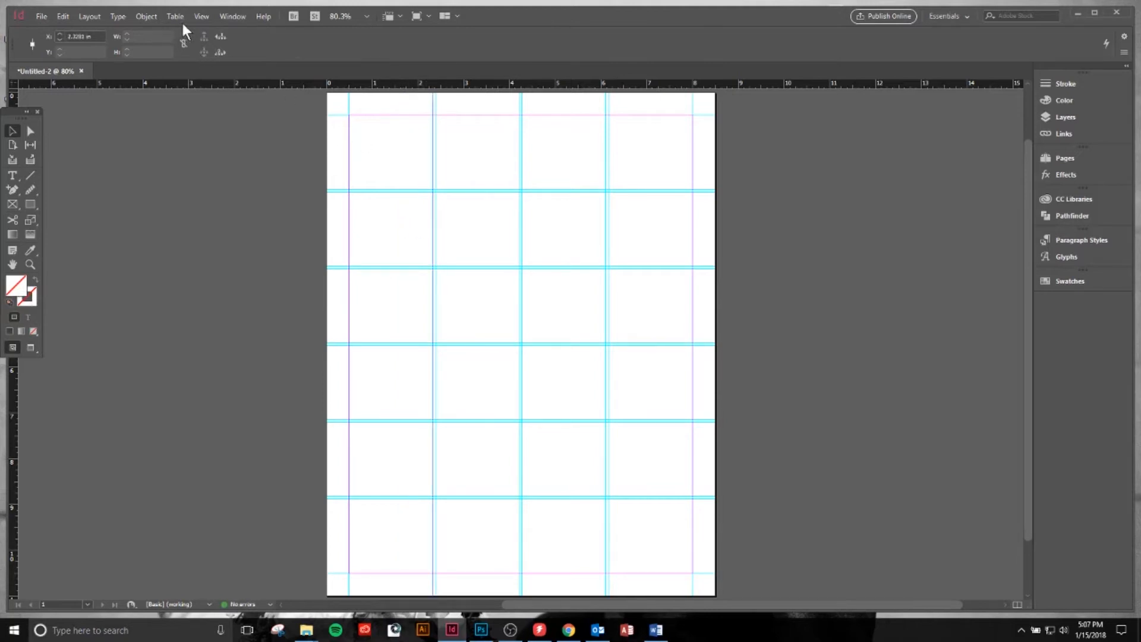
left_click(202, 16)
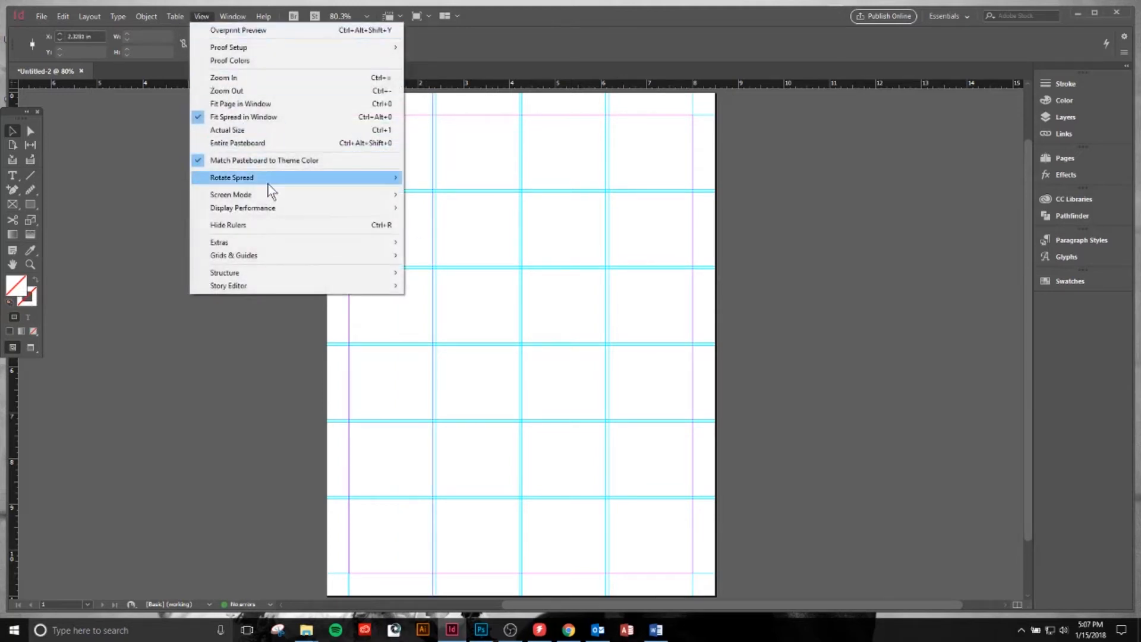
mouse_move(275, 261)
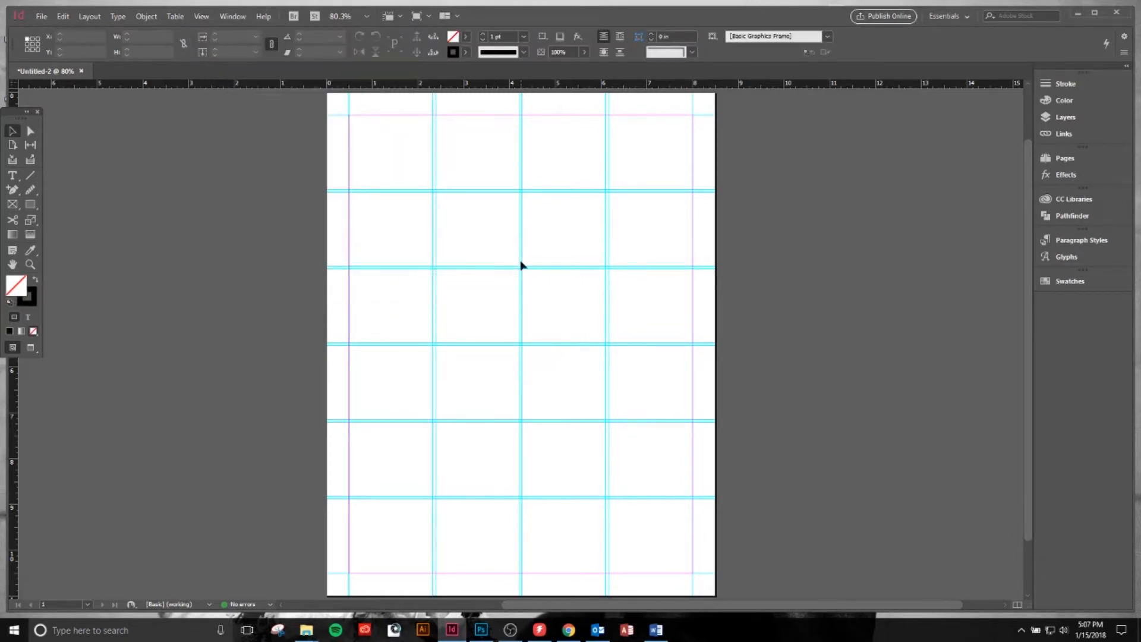
mouse_move(433, 250)
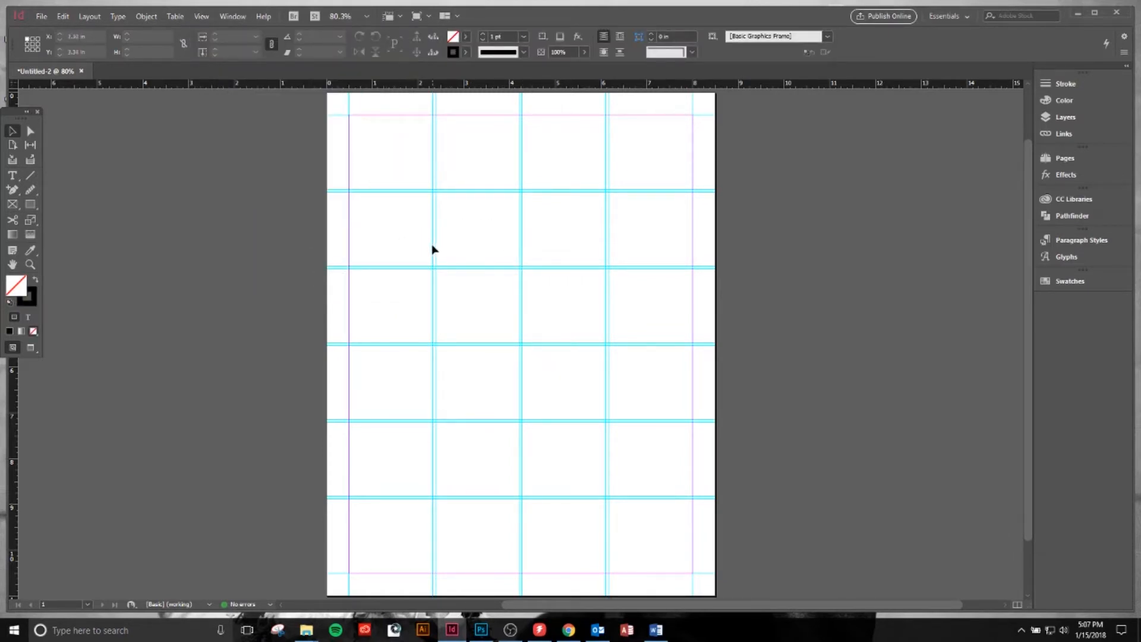
mouse_move(376, 124)
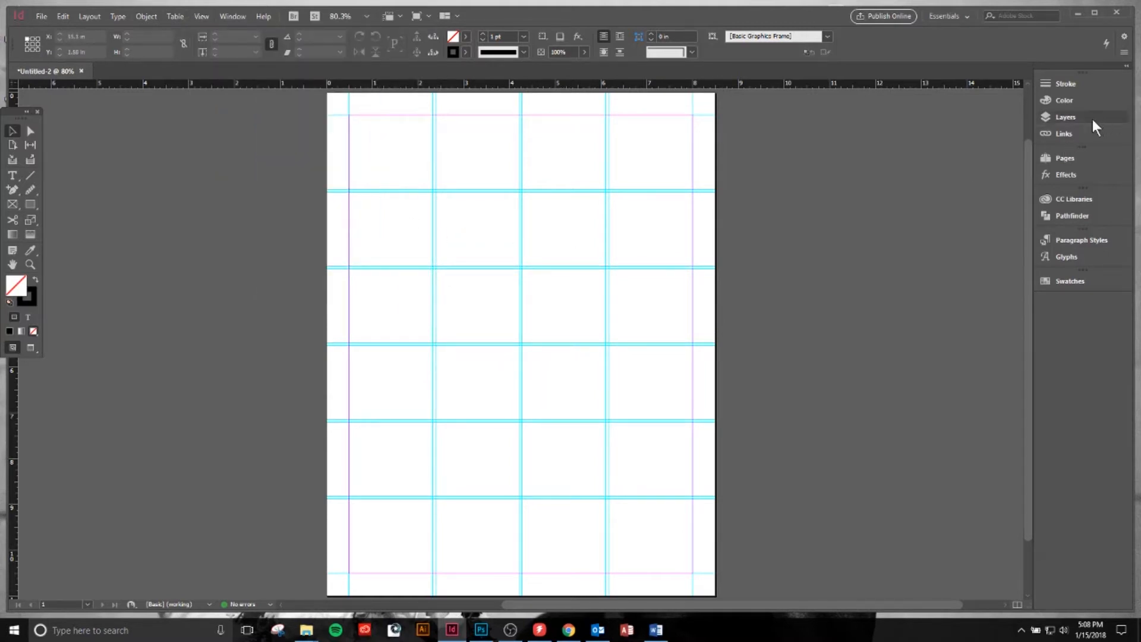
Add pages in the Pages panel to reach nine pages, then return to page 1.
left_click(1065, 158)
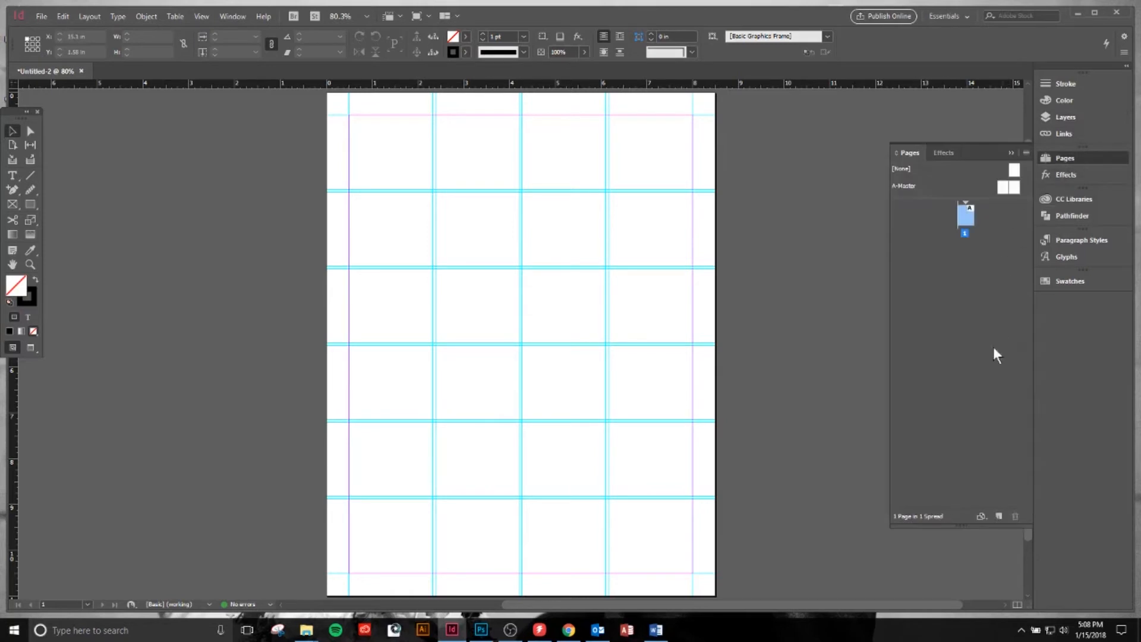
left_click(999, 516)
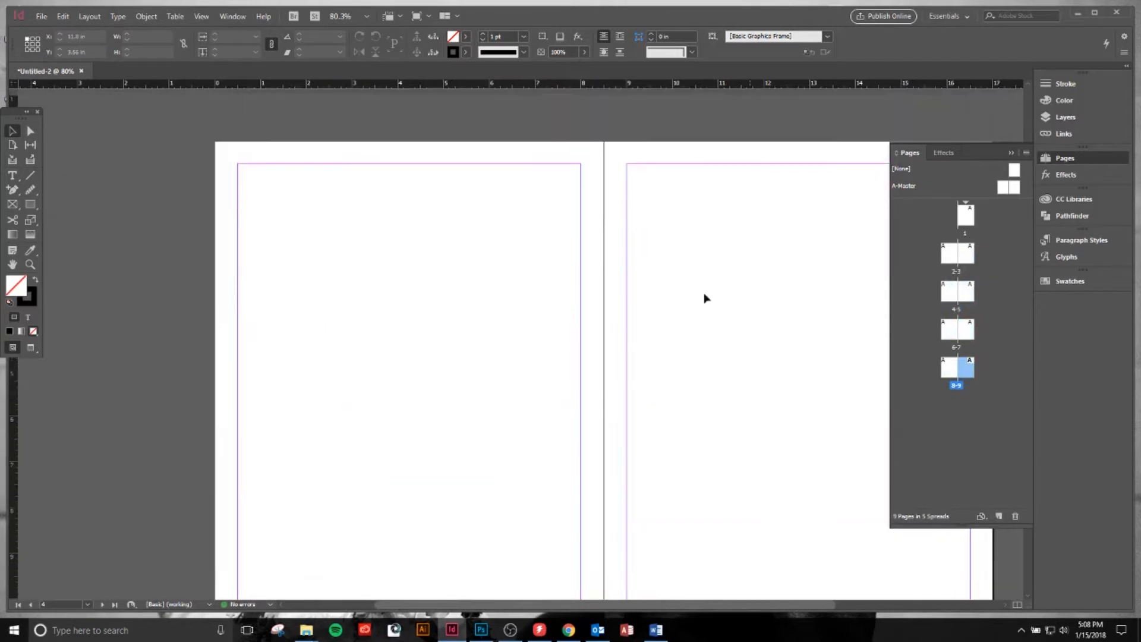
left_click(956, 291)
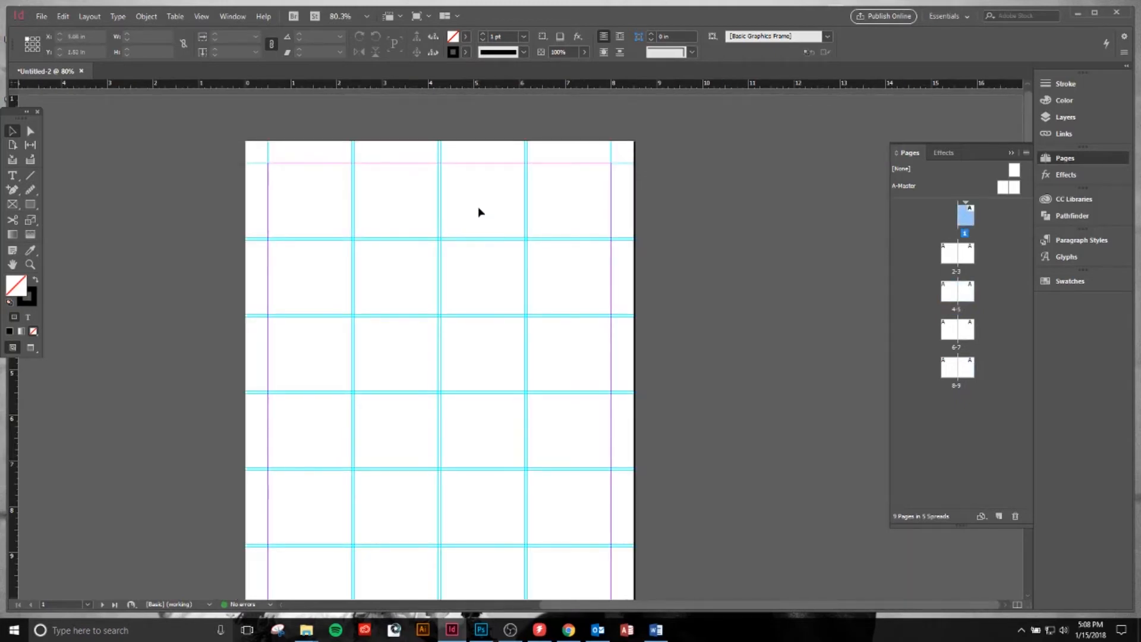
mouse_move(260, 165)
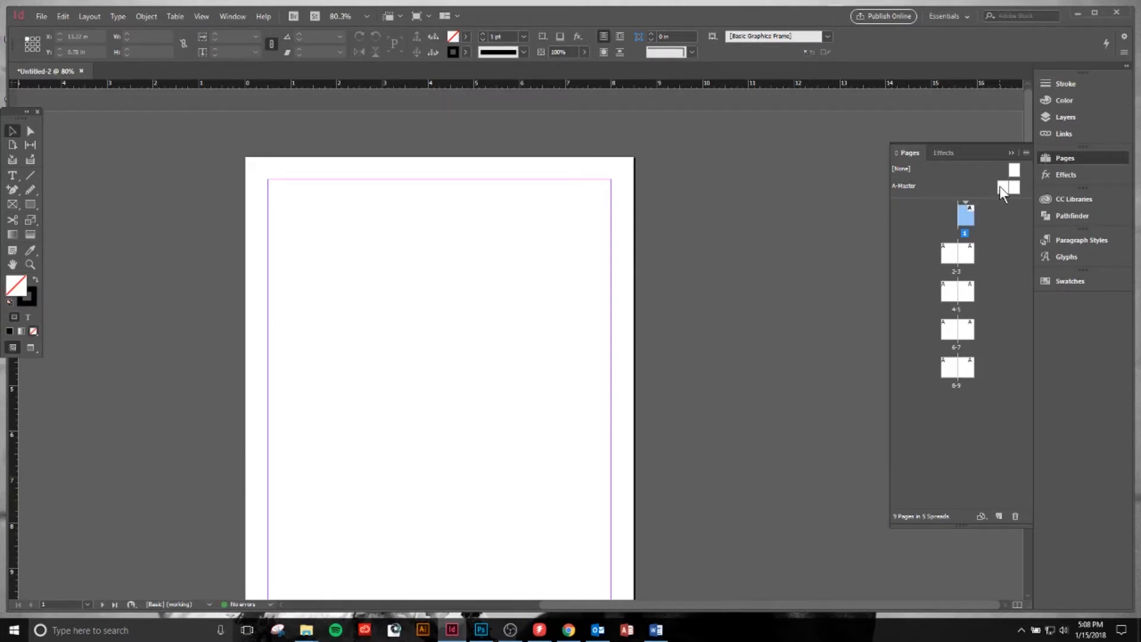
mouse_move(986, 211)
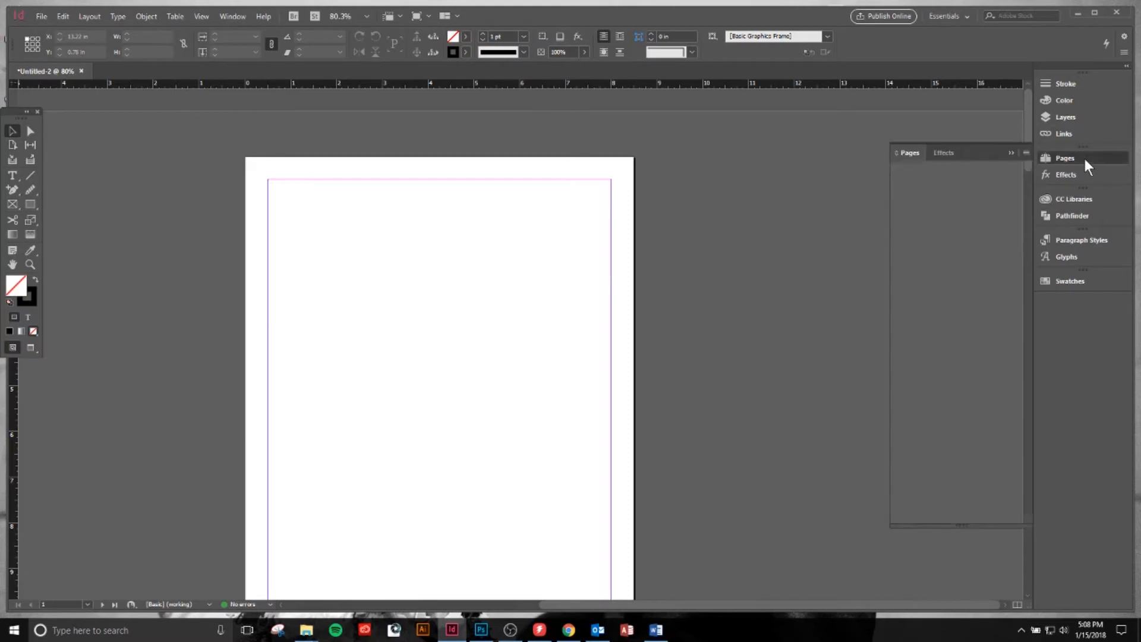
Open A-Master and create a 4-row, 4-column guide grid with 0.125 in gutters.
left_click(1064, 158)
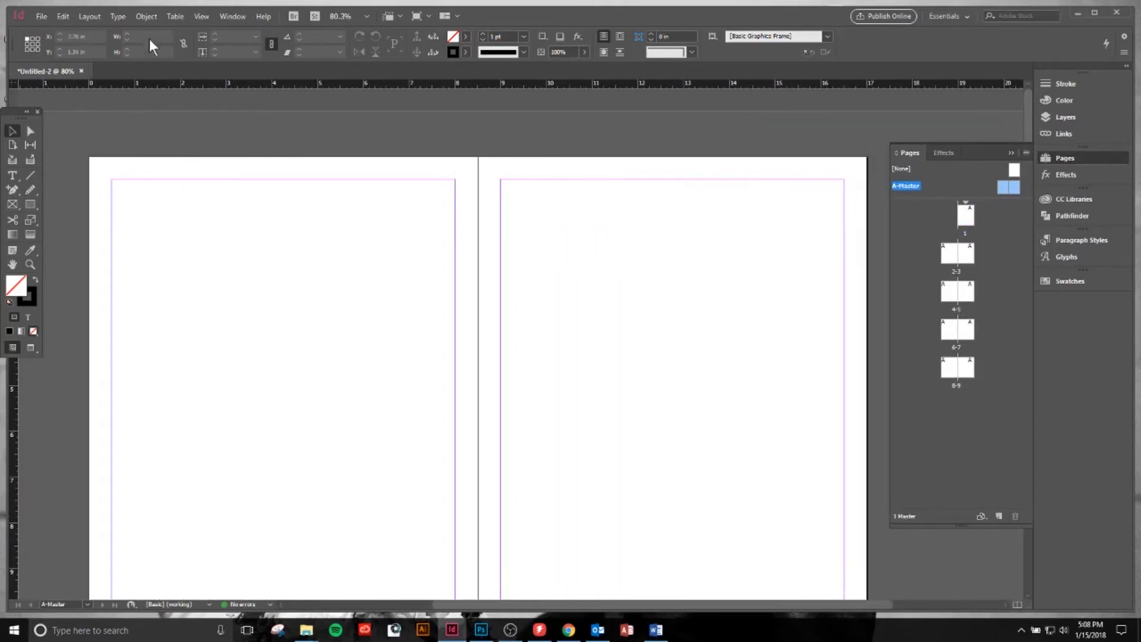
left_click(89, 16)
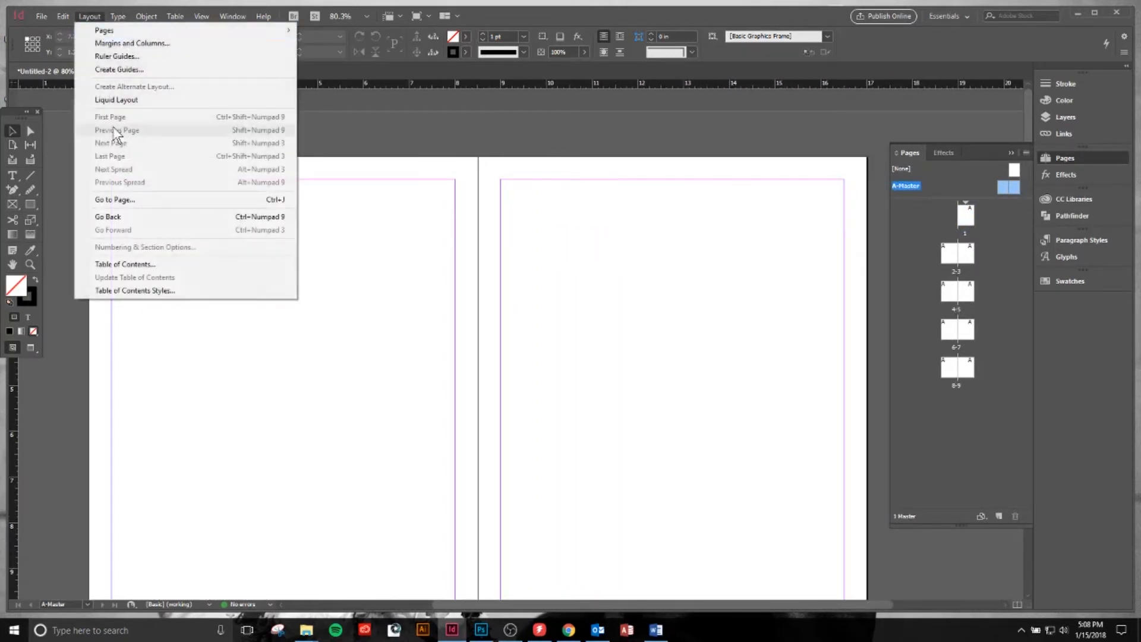
mouse_move(140, 146)
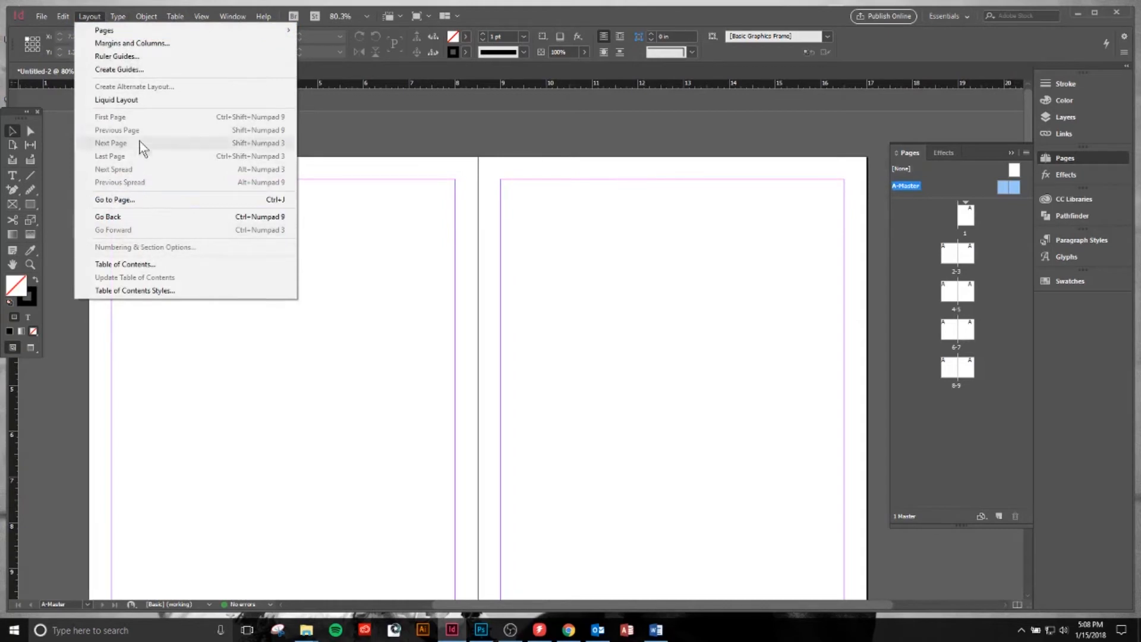
left_click(119, 69)
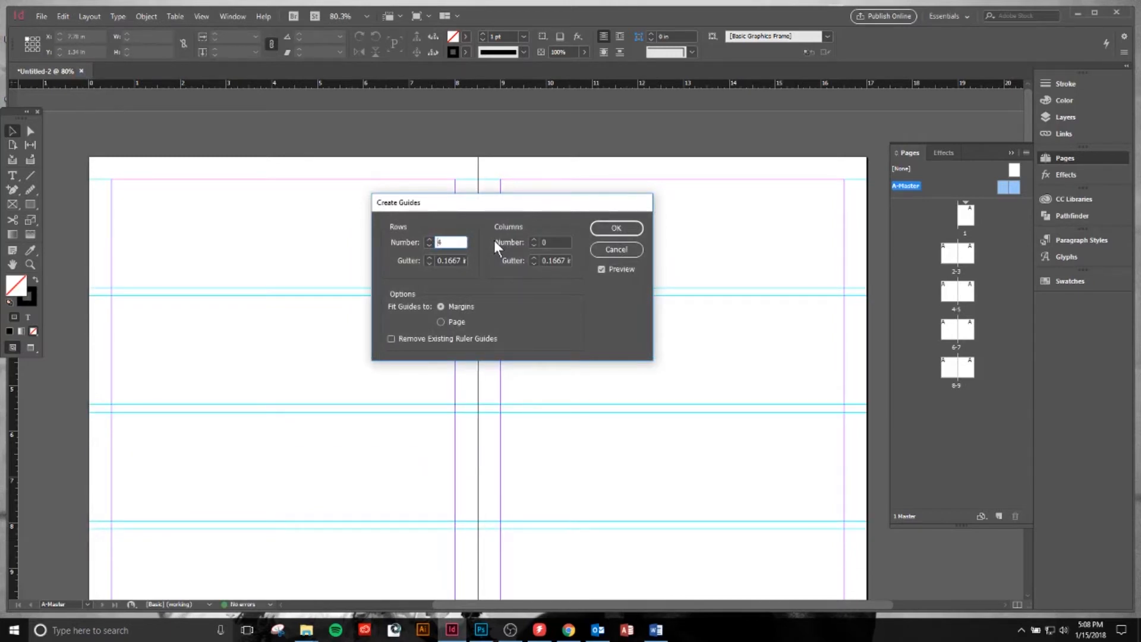
mouse_move(554, 254)
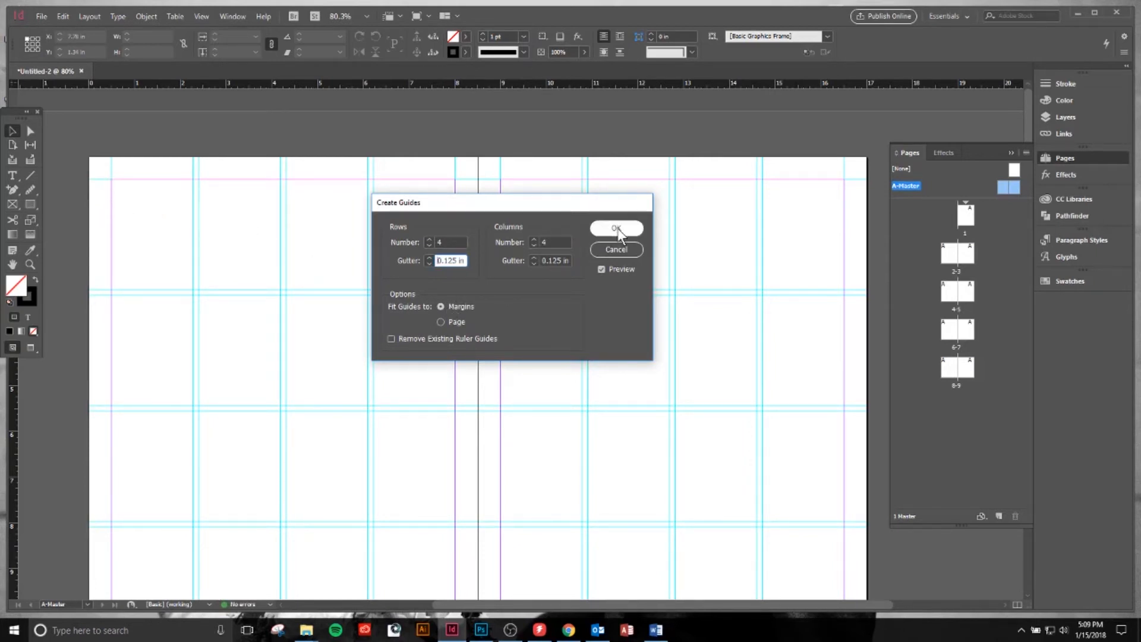
left_click(616, 229)
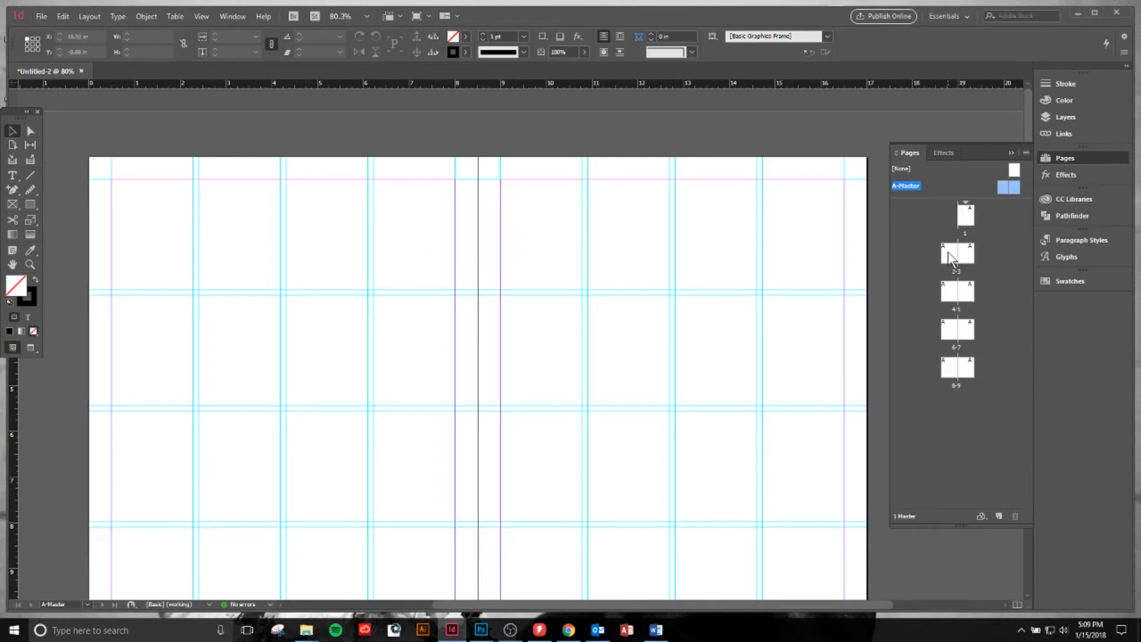
Go to spread 2-3 and add pages until the document has 19 pages in 10 spreads.
double_click(957, 253)
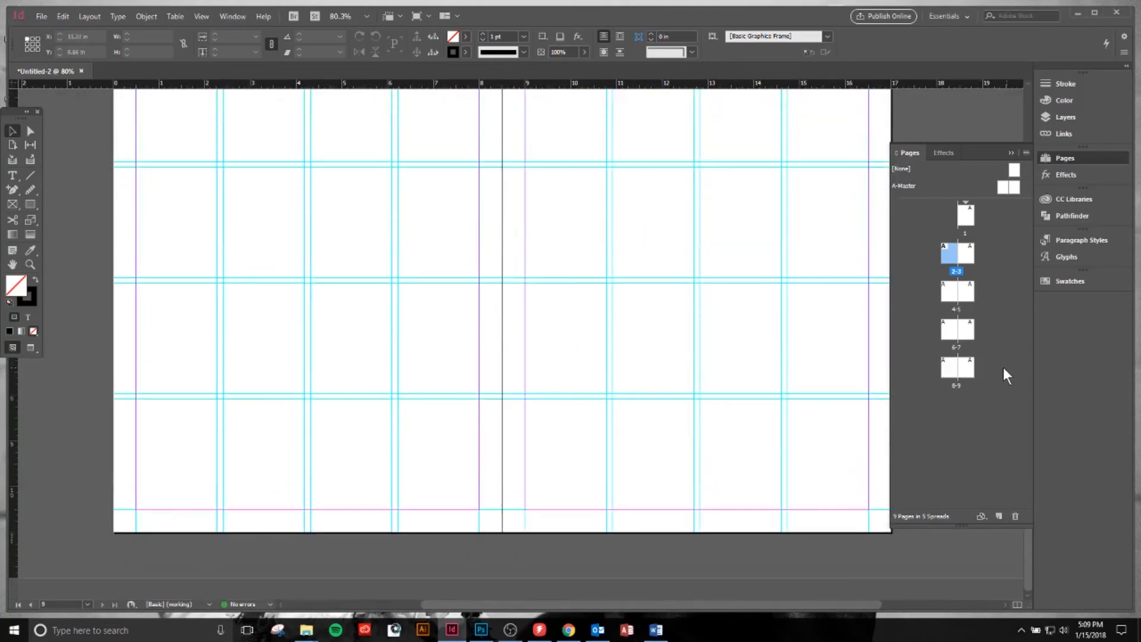
left_click(999, 516)
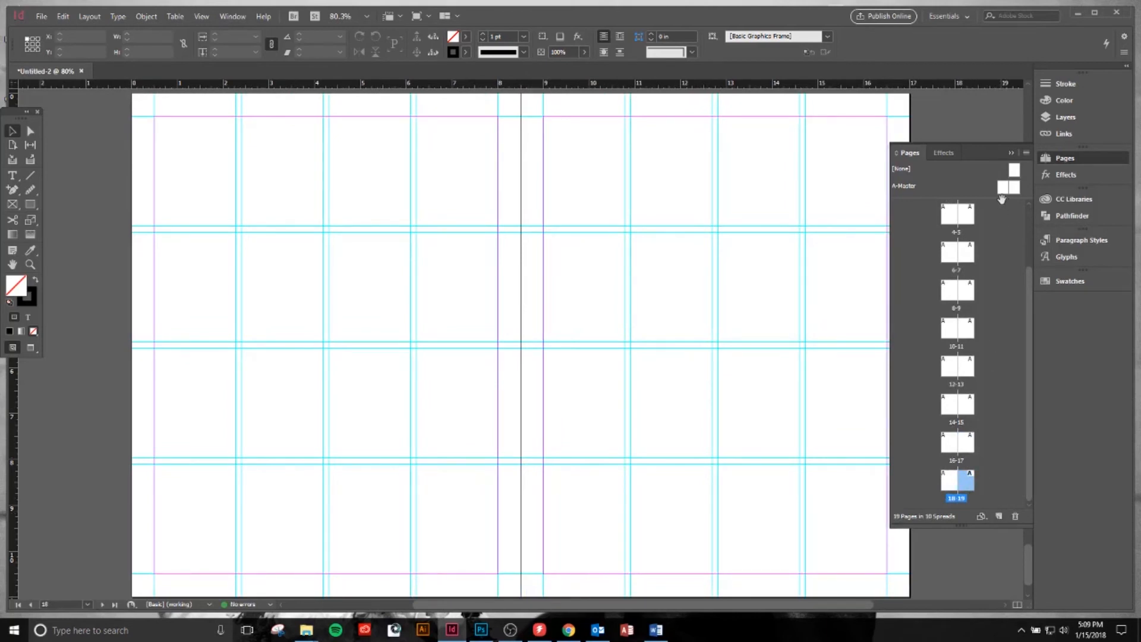
Apply the A-Master spread to pages 6 and 7 from the Pages panel.
left_click(906, 185)
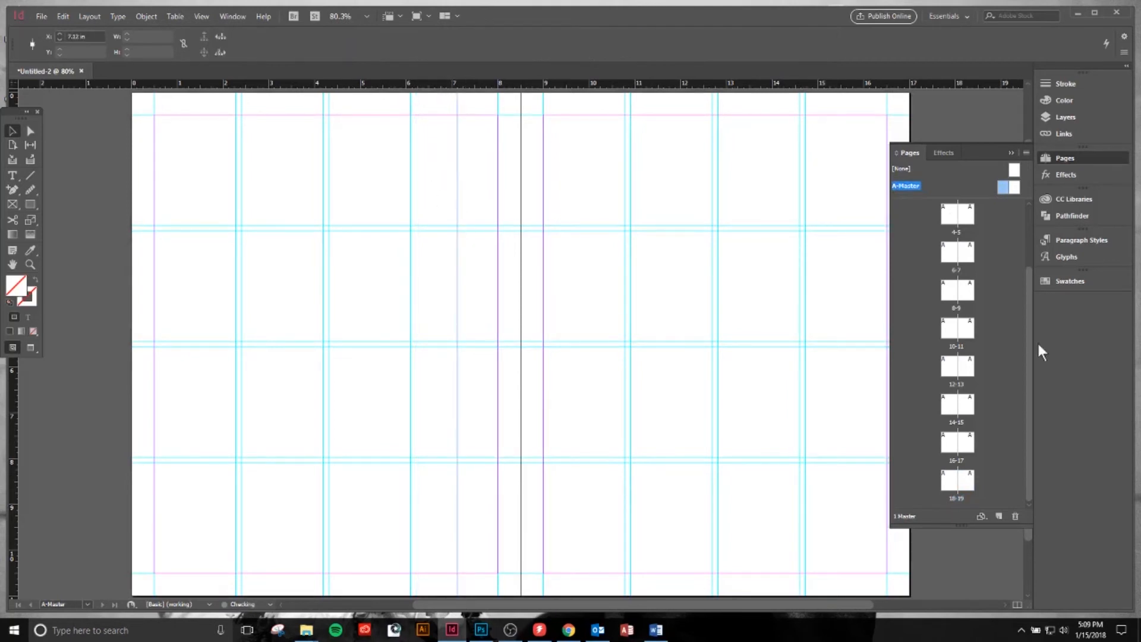
left_click(956, 253)
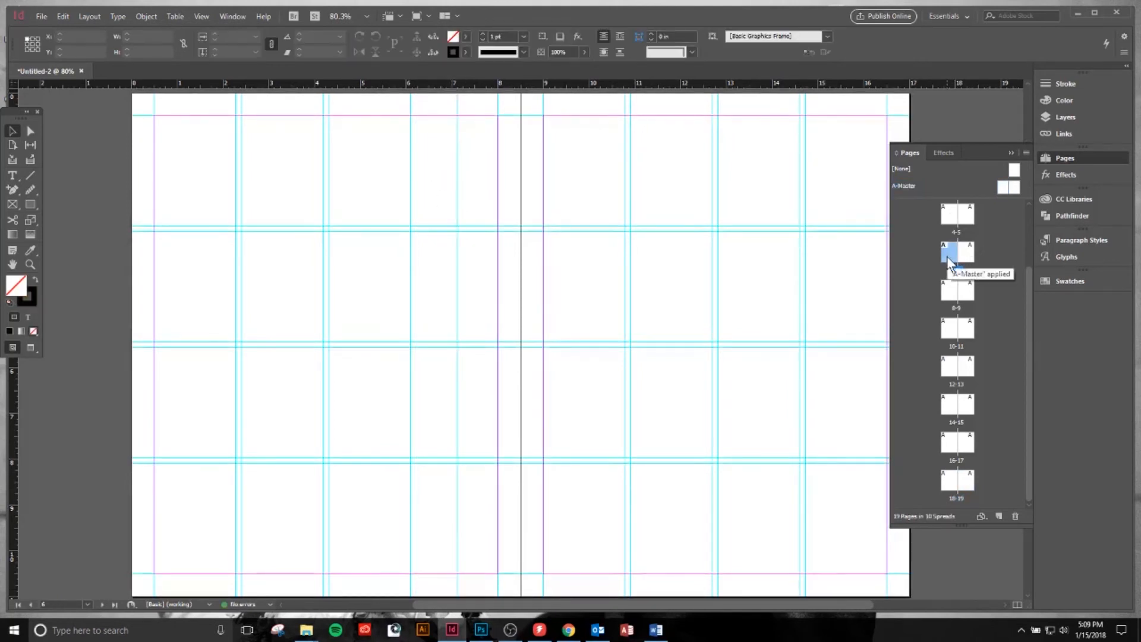
left_click(957, 252)
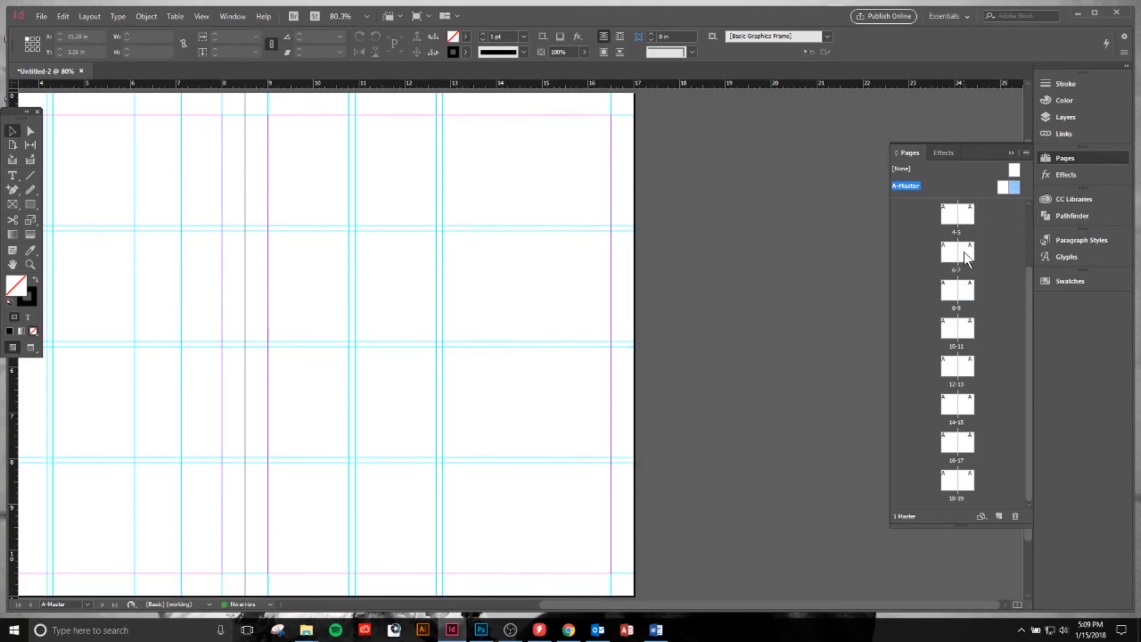
left_click(956, 254)
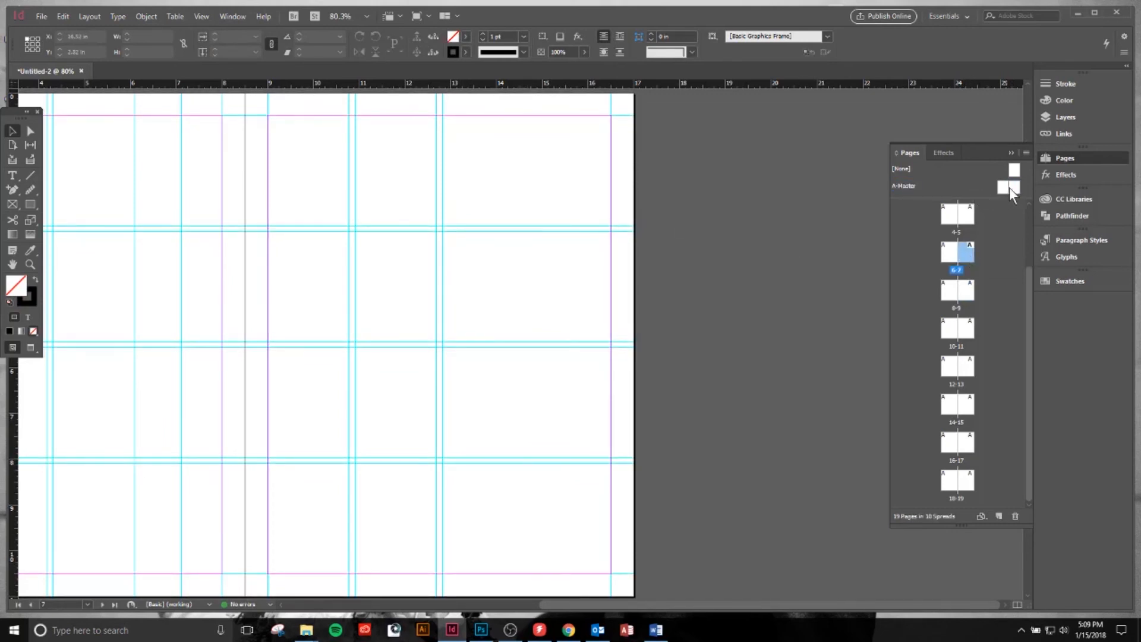